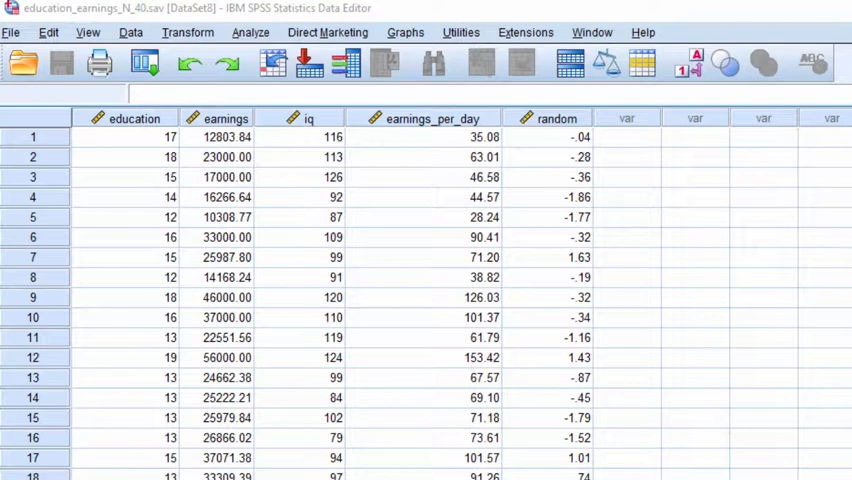
- Change the GET FILE path's drive letter from g to d
{"action": "left_click", "coordinate": [430, 118]}
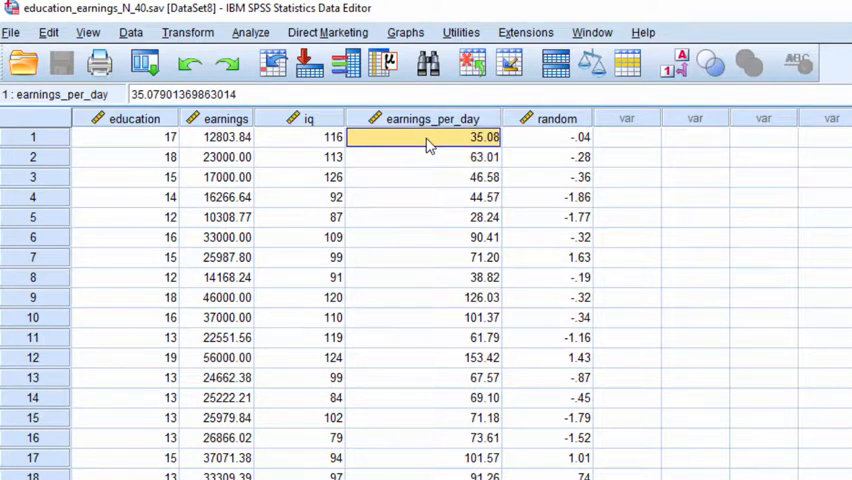
{"action": "left_click", "coordinate": [124, 136]}
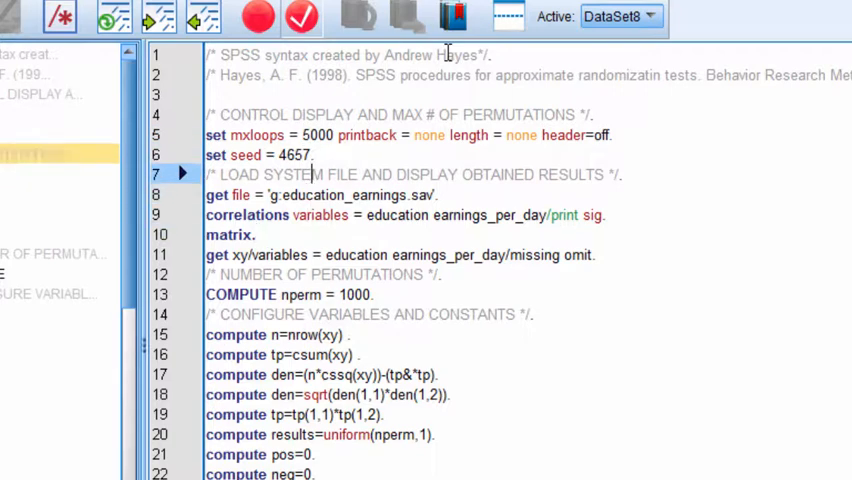
{"action": "double_click", "coordinate": [308, 136]}
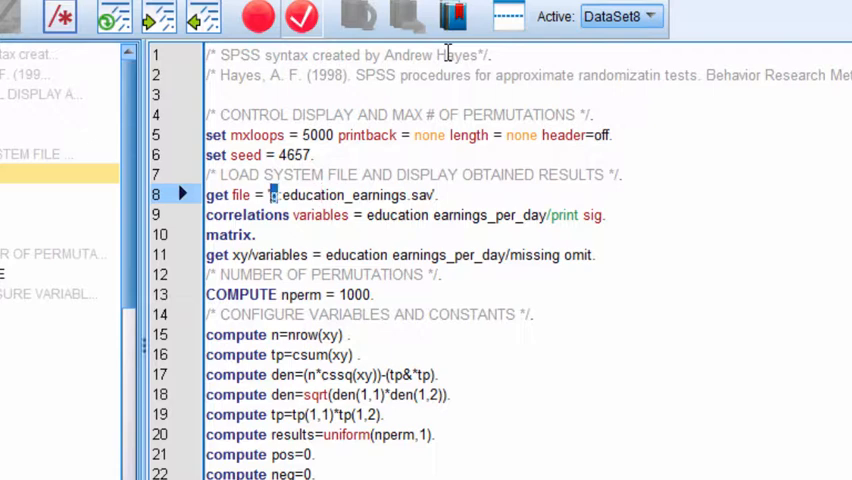
{"action": "type", "text": "d"}
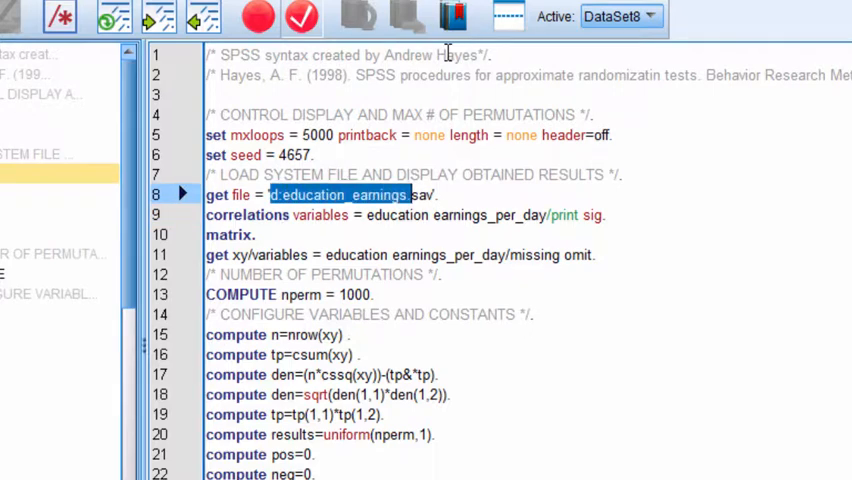
{"action": "left_click", "coordinate": [420, 196]}
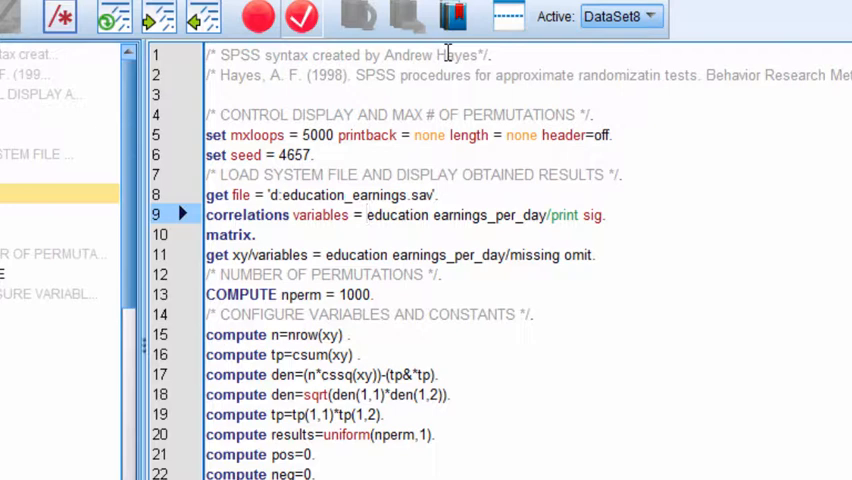
- Select the COMPUTE nperm value 1000 so it can be replaced with 5000
{"action": "double_click", "coordinate": [412, 216]}
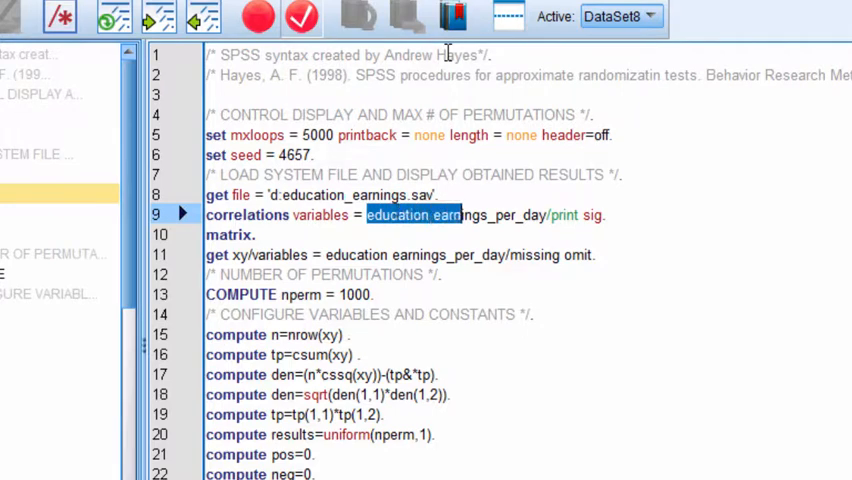
{"action": "left_click", "coordinate": [540, 254]}
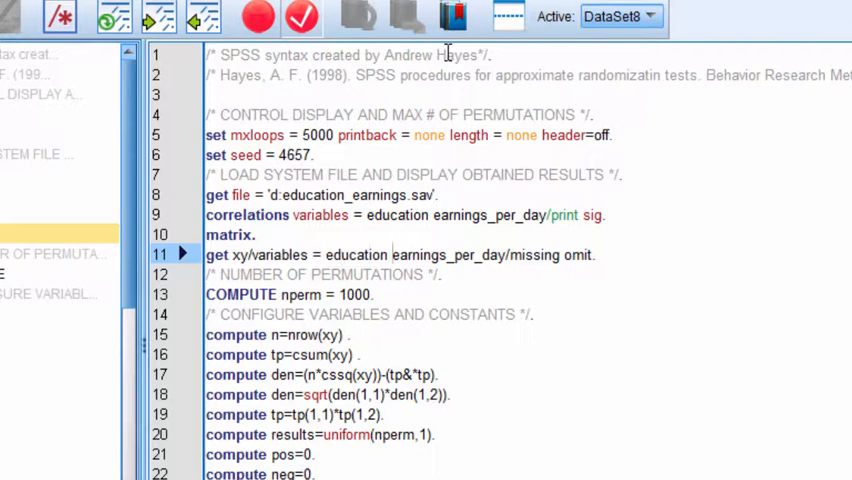
{"action": "double_click", "coordinate": [432, 256]}
{"action": "type", "text": "5"}
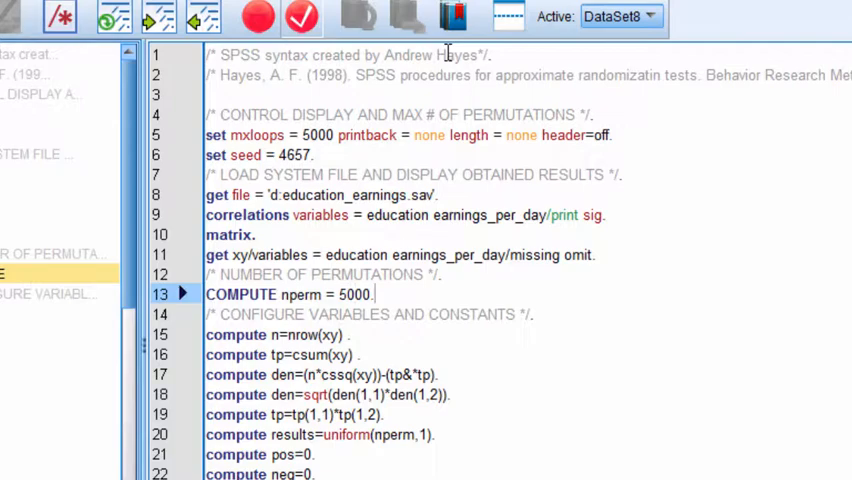
- Scroll down through the remaining randomization test syntax
{"action": "scroll", "scroll_direction": "down", "scroll_amount": 3}
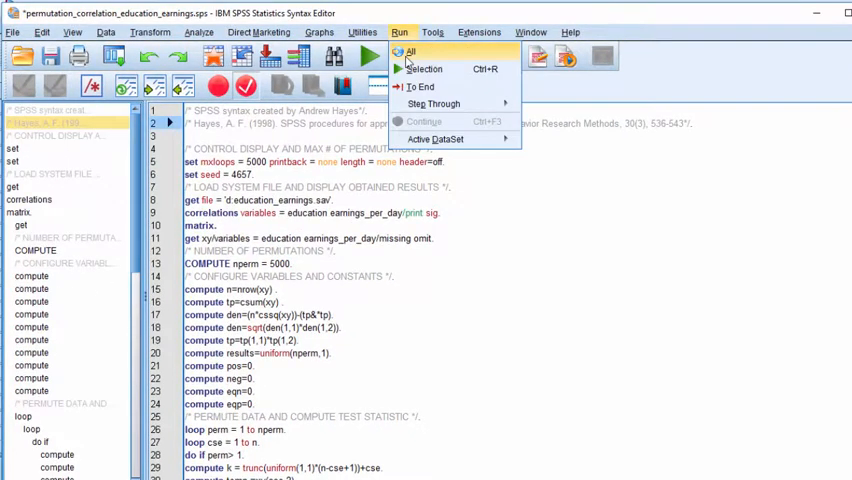
- Run All and review the output: r = .337, 5000 permutations, two-tailed p about .036
{"action": "left_click", "coordinate": [408, 52]}
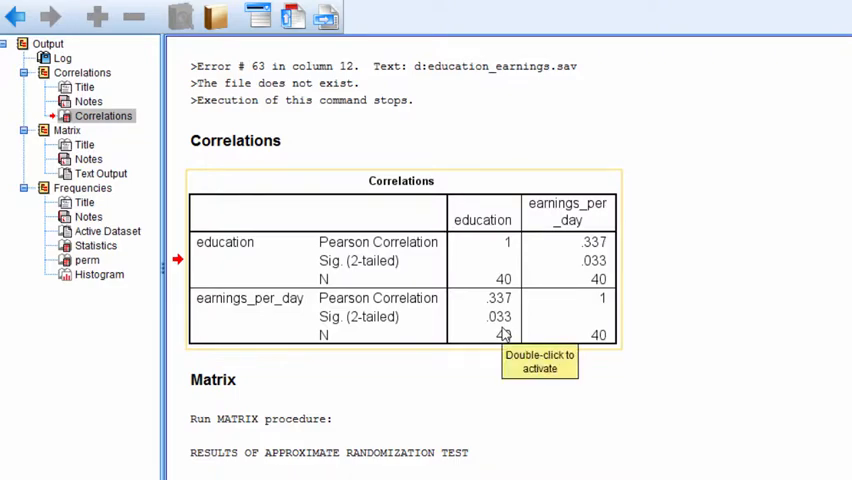
{"action": "scroll", "scroll_direction": "down", "scroll_amount": 3}
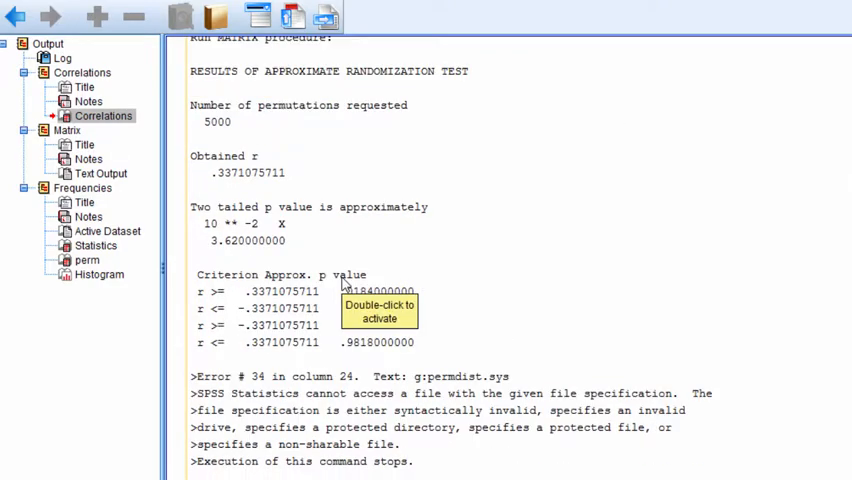
{"action": "scroll", "scroll_direction": "up", "scroll_amount": 3}
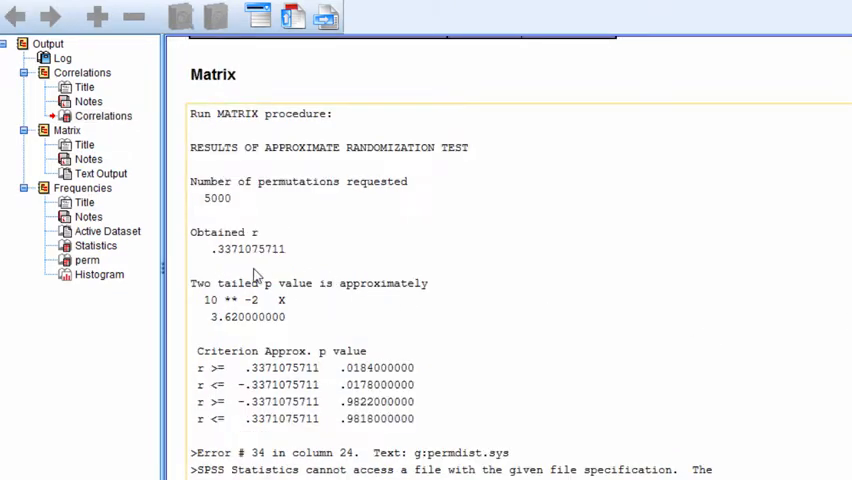
{"action": "mouse_move", "coordinate": [210, 264]}
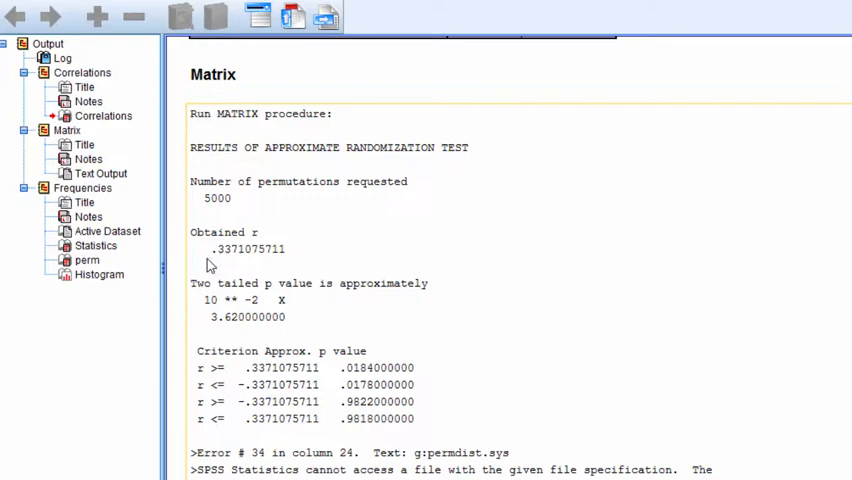
{"action": "scroll", "scroll_direction": "down", "scroll_amount": 3}
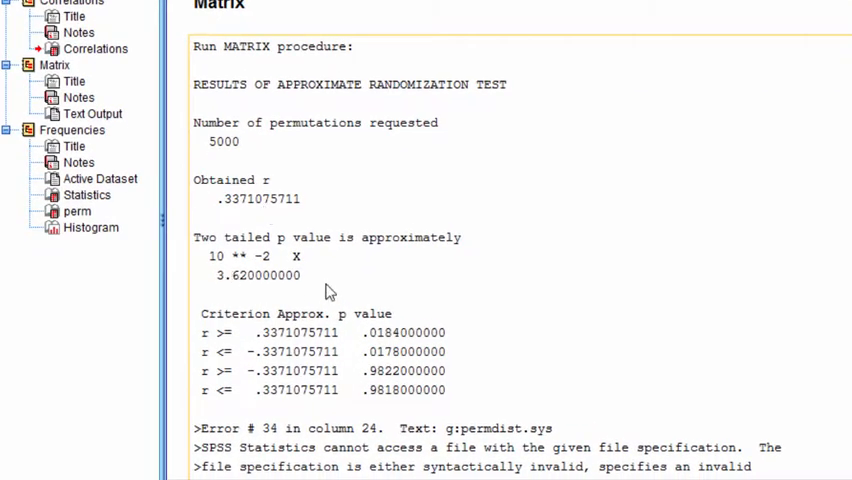
{"action": "mouse_move", "coordinate": [616, 264]}
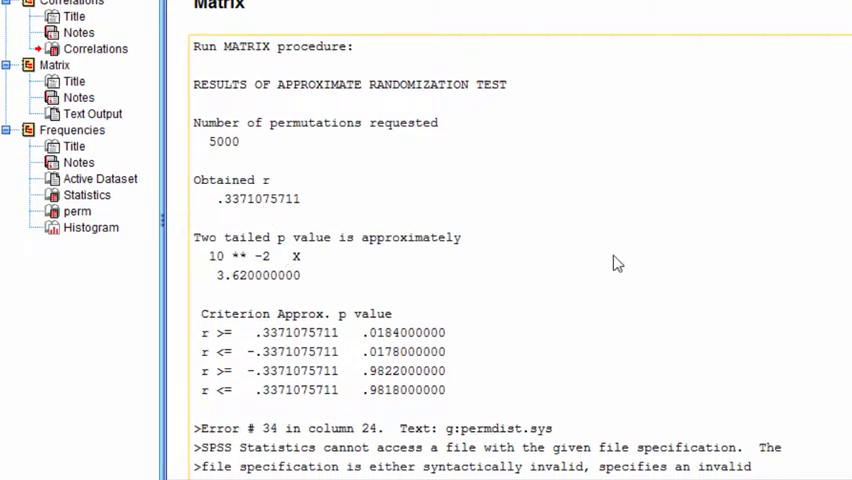
{"action": "scroll", "scroll_direction": "down", "scroll_amount": 3}
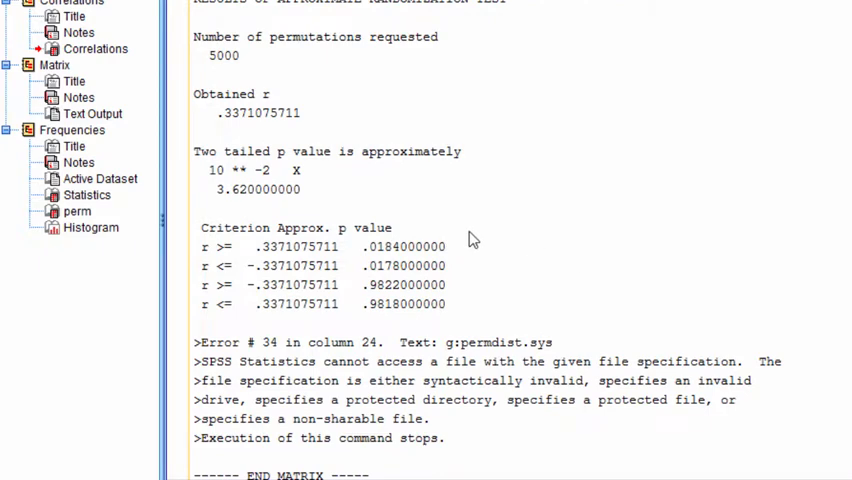
{"action": "mouse_move", "coordinate": [250, 186]}
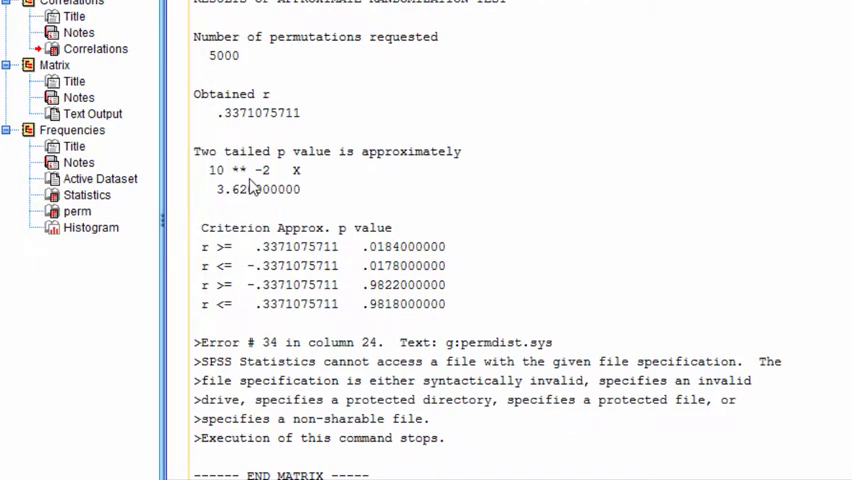
{"action": "mouse_move", "coordinate": [214, 208]}
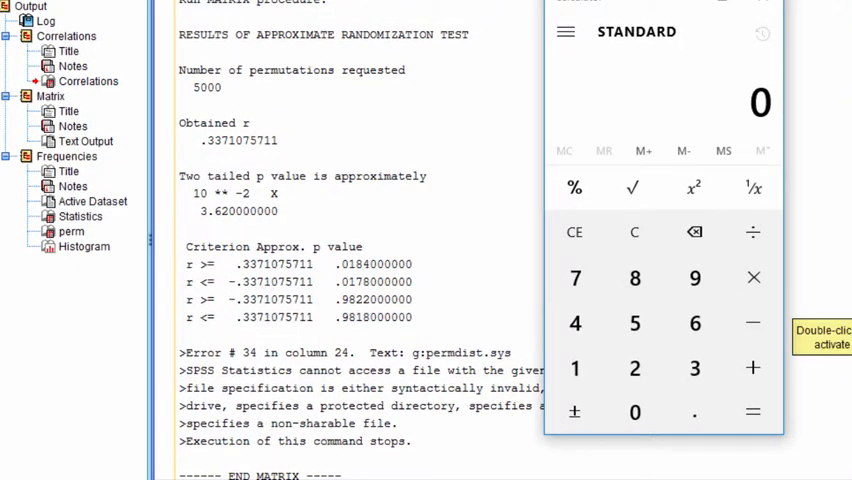
{"action": "mouse_move", "coordinate": [752, 232]}
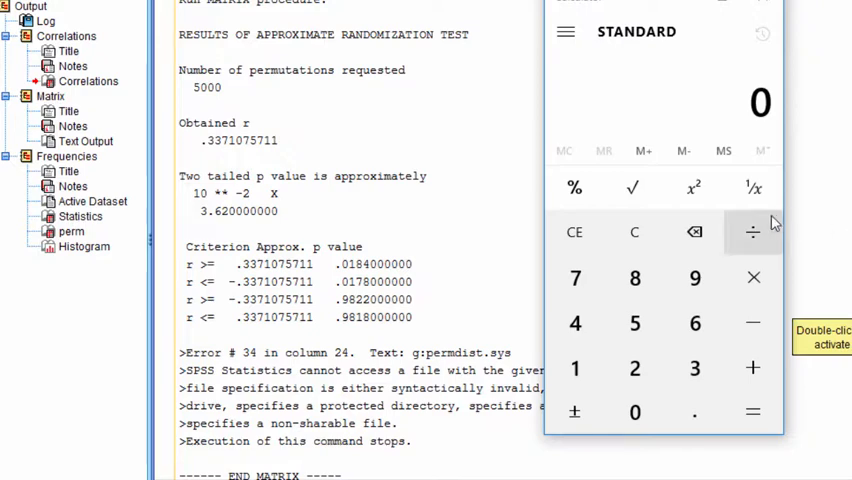
{"action": "mouse_move", "coordinate": [356, 278]}
{"action": "type", "text": ".0184"}
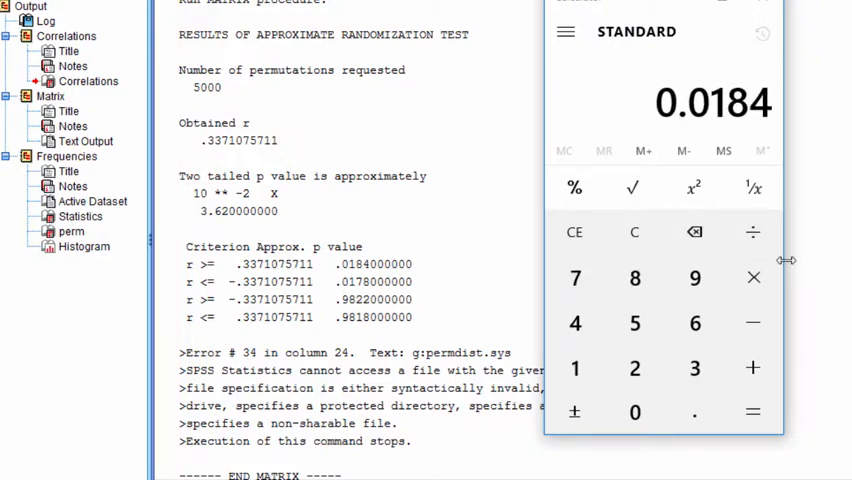
- Sum .0184 and .0178 in Calculator to get the two-tailed p 0.0362
{"action": "left_click", "coordinate": [752, 368]}
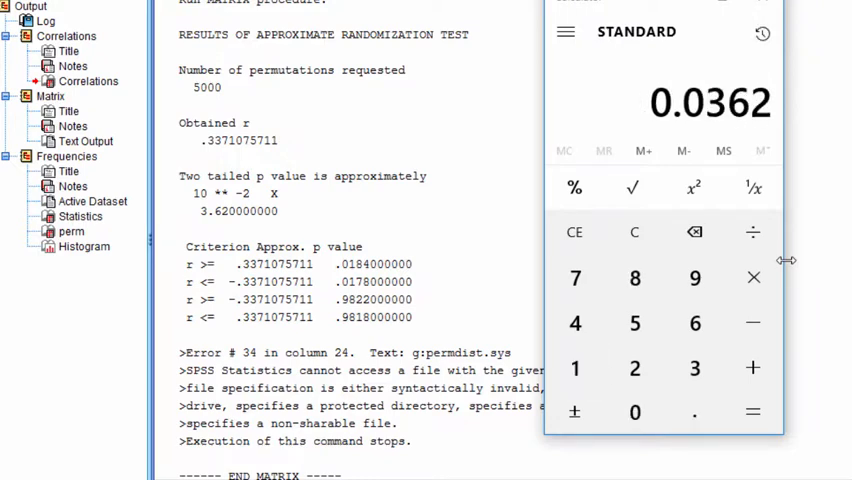
{"action": "mouse_move", "coordinate": [764, 118]}
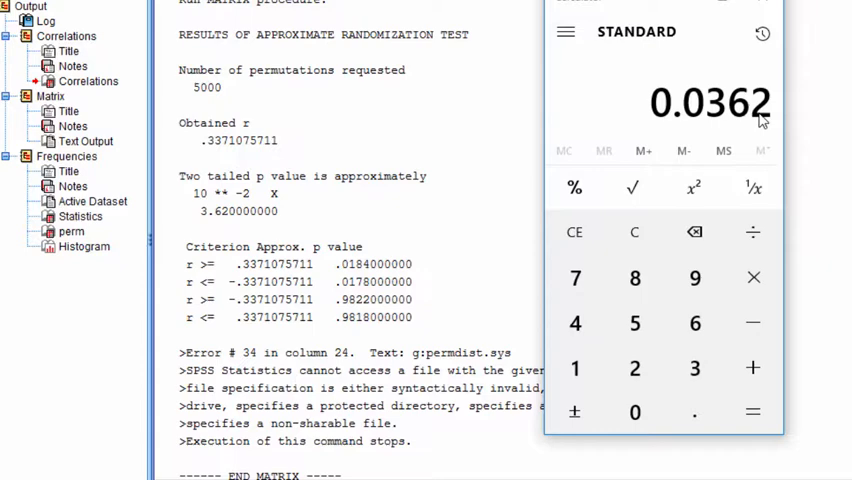
{"action": "mouse_move", "coordinate": [724, 52]}
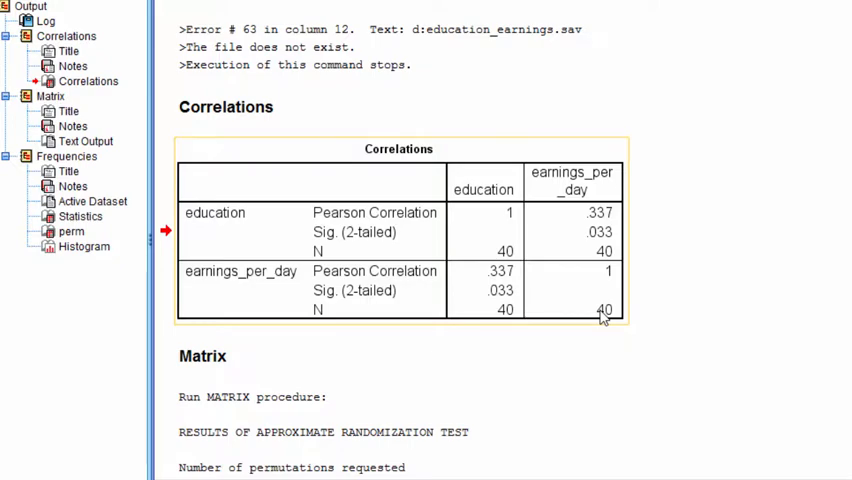
{"action": "scroll", "scroll_direction": "down", "scroll_amount": 3}
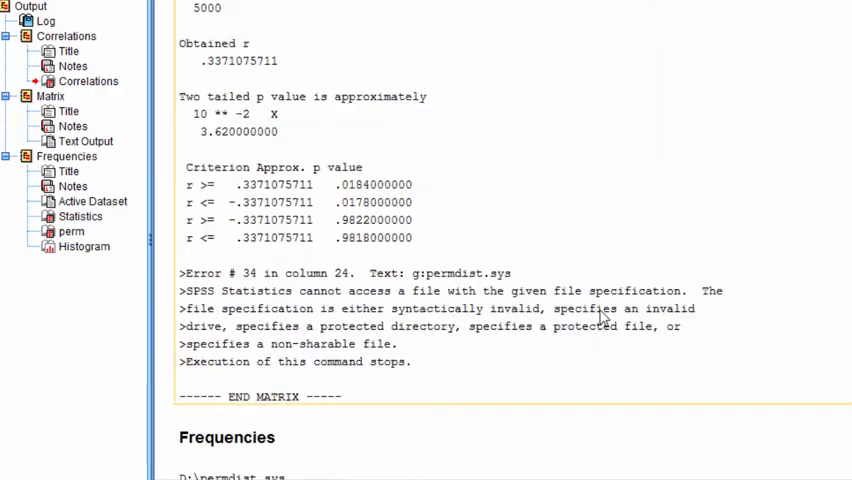